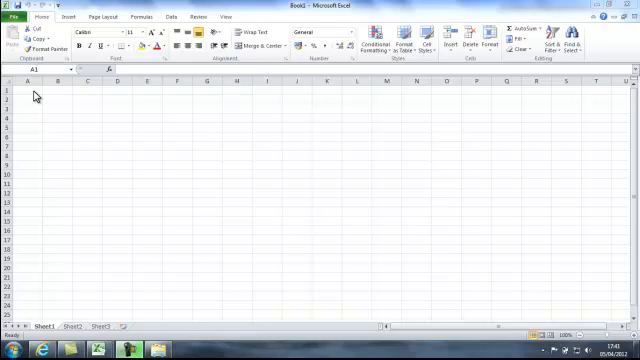
Step: Select A1:I2 as the title range, starting from cell A1
click(25, 90)
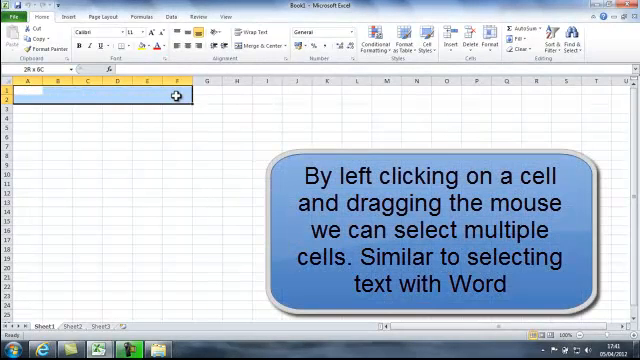
mouse_move(194, 96)
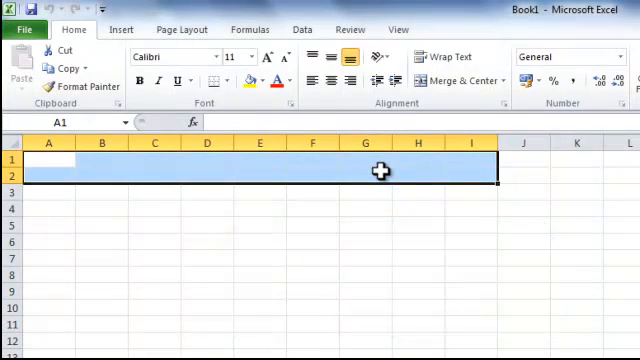
Step: Apply Merge & Center to A1:I2, creating one centred title cell
click(449, 75)
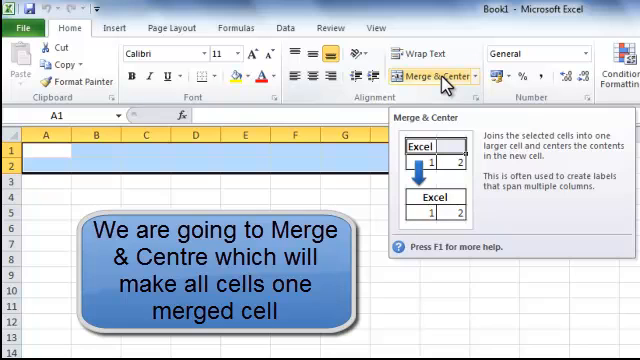
click(426, 76)
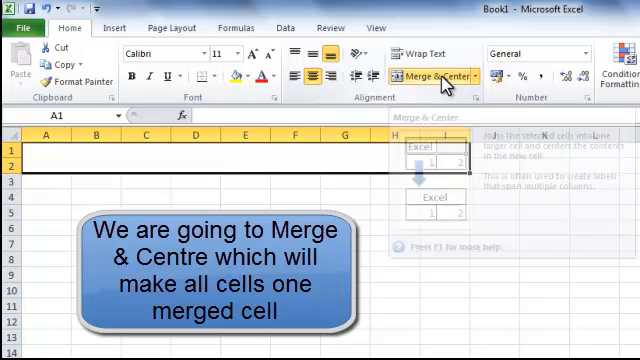
click(430, 75)
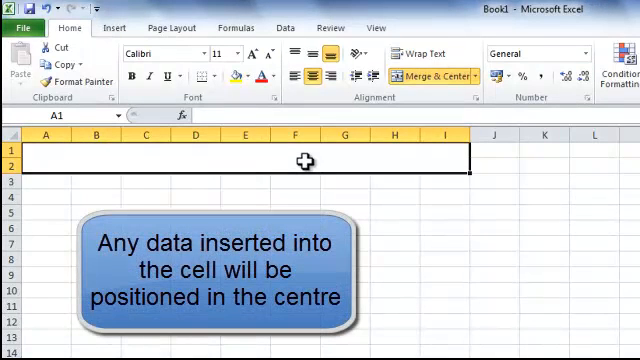
Step: Type 'Steam Train Special' in the merged cell and set it to size 24
text(Steam Tr)
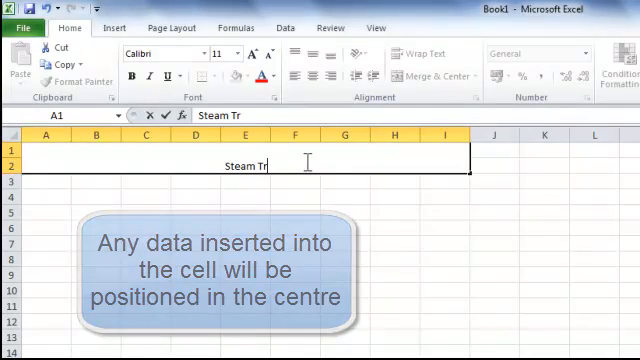
text(ain S)
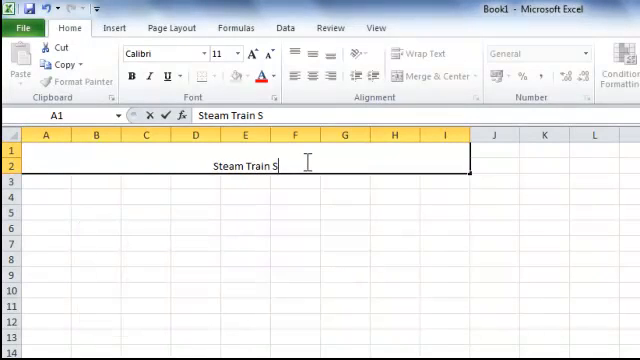
text(pecial)
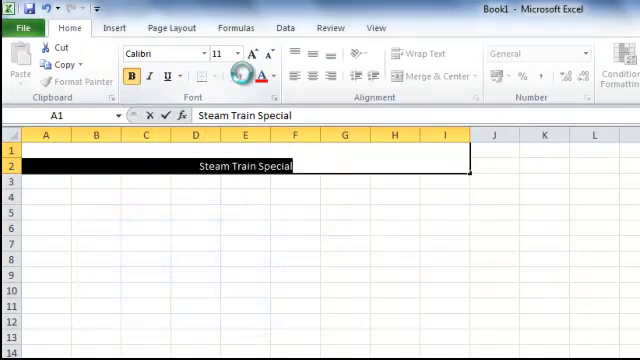
mouse_move(242, 55)
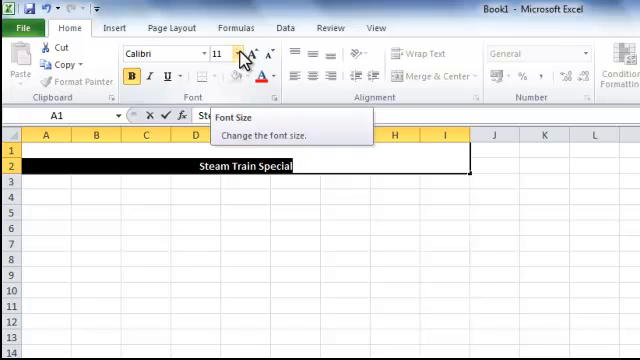
click(228, 53)
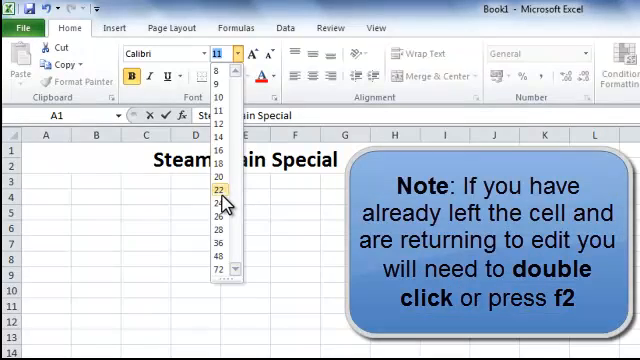
click(222, 205)
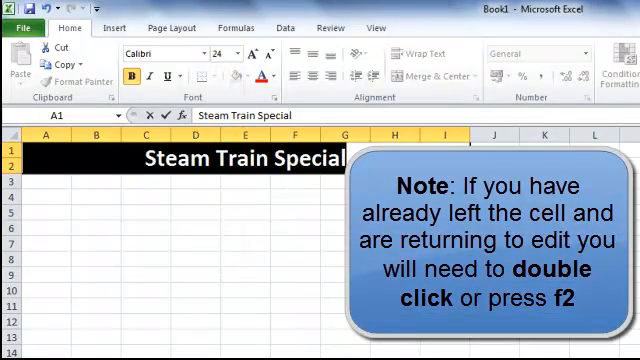
click(494, 180)
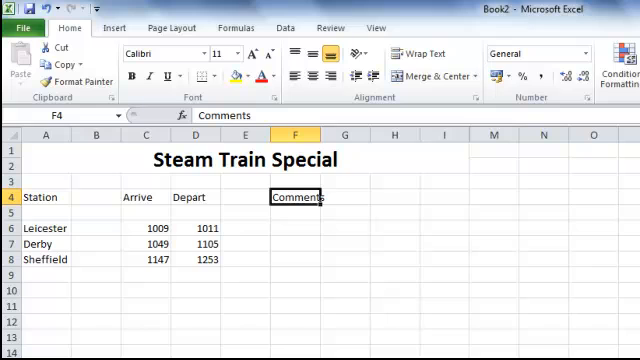
mouse_move(66, 205)
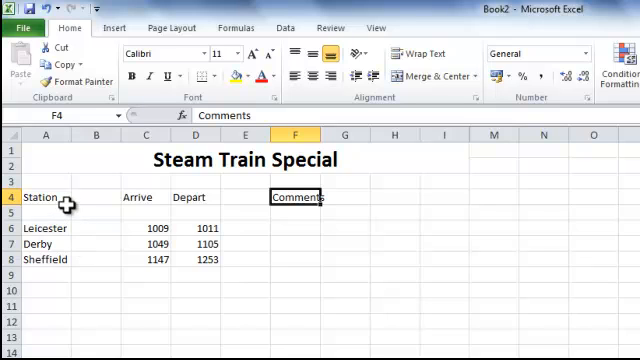
mouse_move(147, 202)
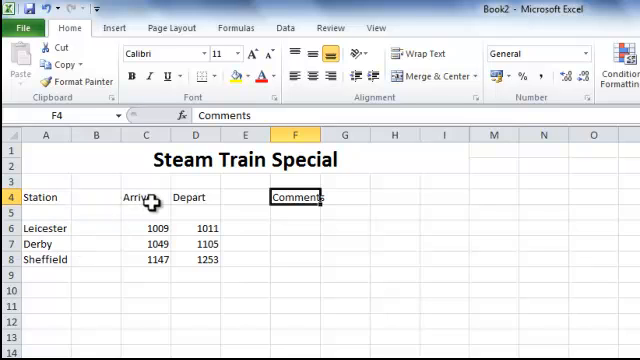
mouse_move(290, 196)
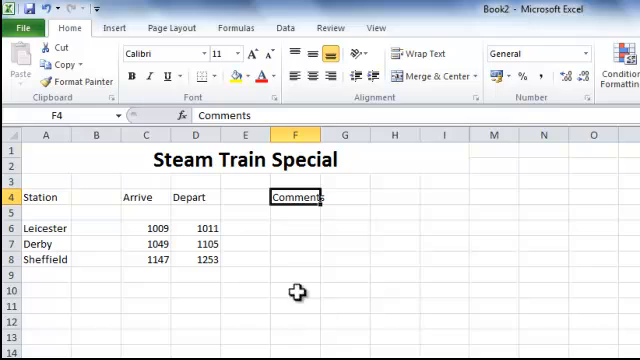
mouse_move(288, 263)
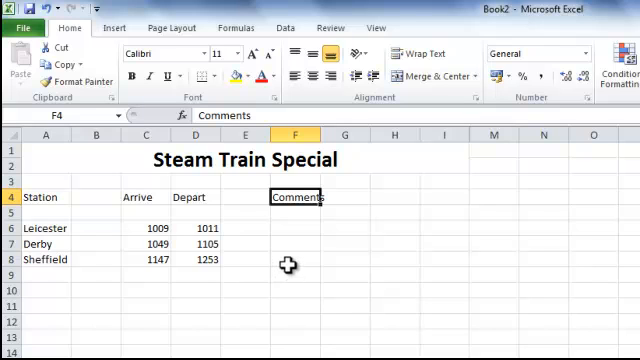
Step: Enter 'Terminate and the engine to reverse' in Sheffield's Comments cell F8
click(288, 259)
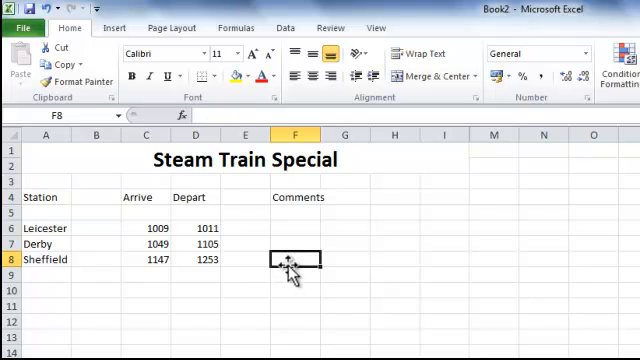
text(Terminate)
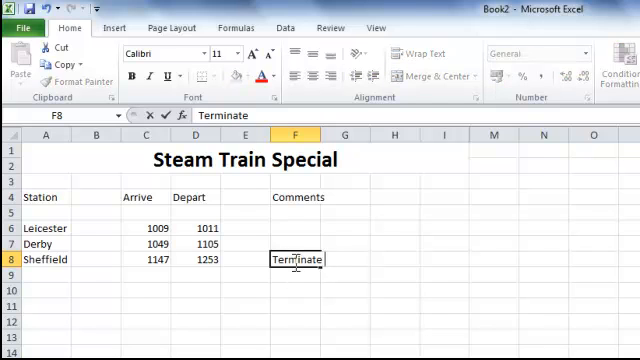
text(and t)
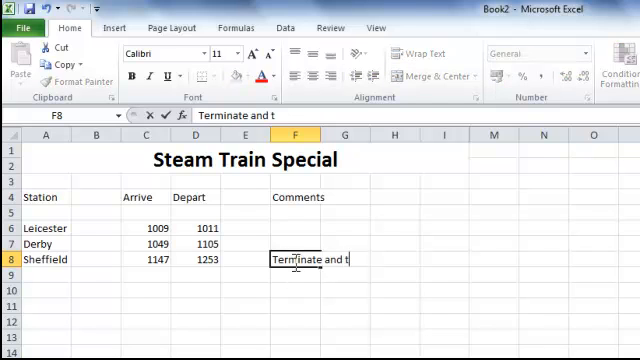
text(he)
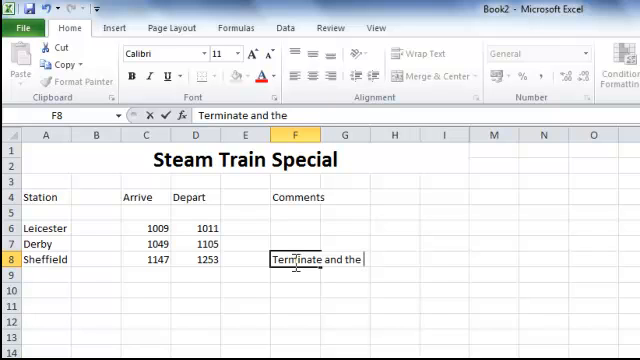
text(engine to r)
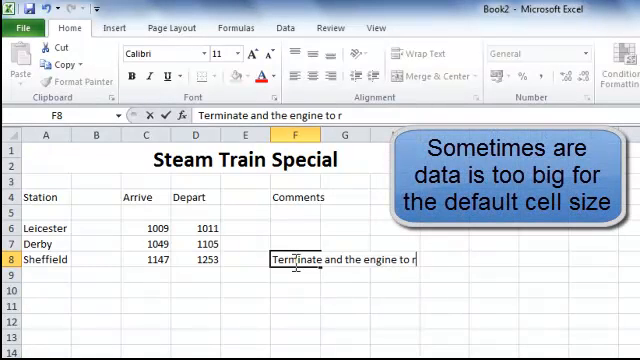
text(everse)
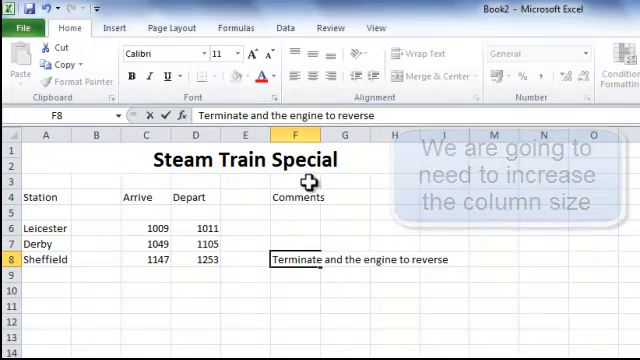
mouse_move(318, 132)
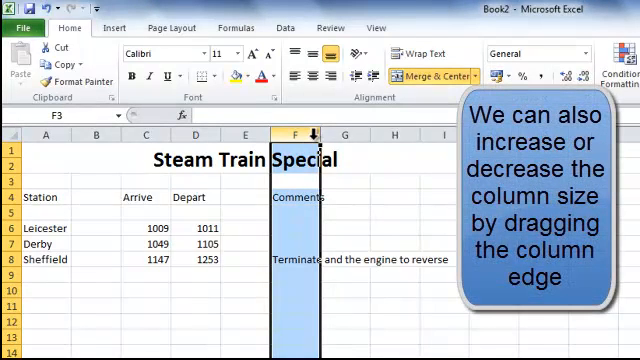
mouse_move(328, 132)
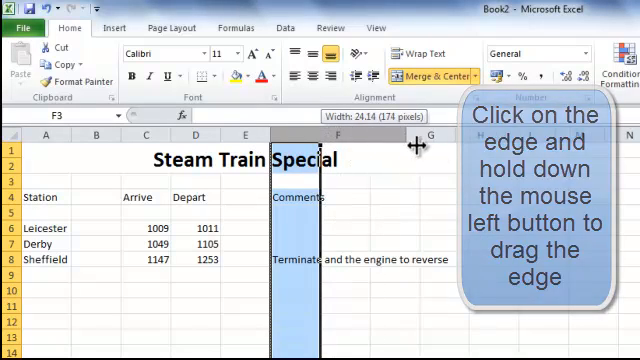
Step: Drag column F's right border wider to fit the Sheffield comment
drag(415, 145, 480, 145)
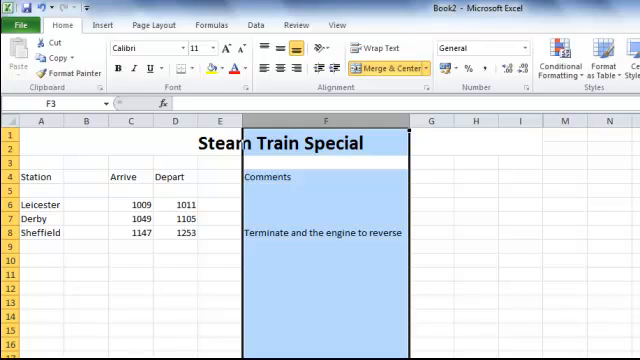
mouse_move(492, 198)
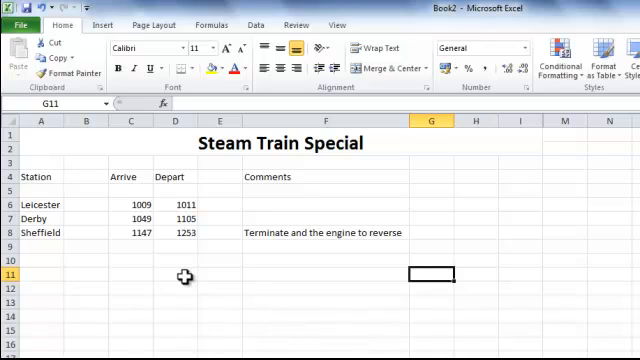
mouse_move(38, 218)
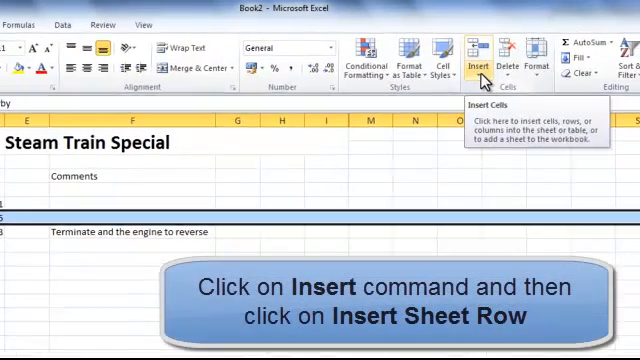
Step: Insert a blank row above Derby, then select the Sheffield row for another
click(472, 57)
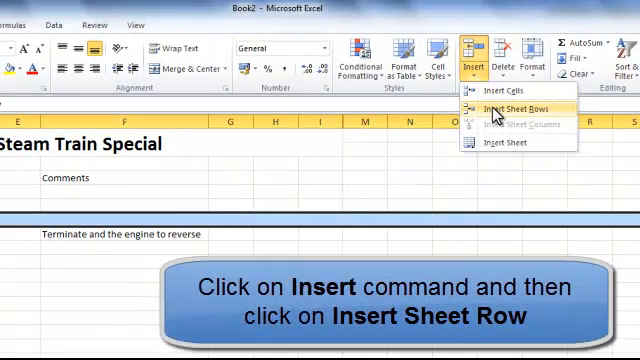
click(507, 108)
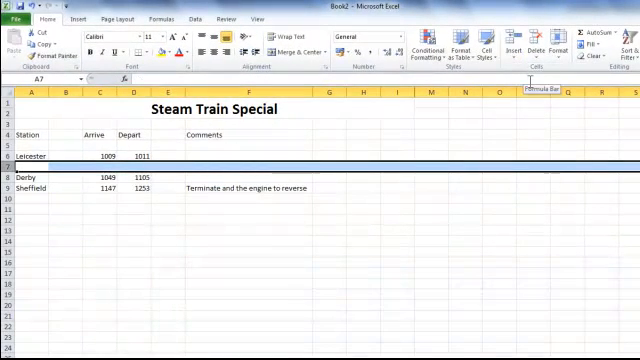
mouse_move(55, 188)
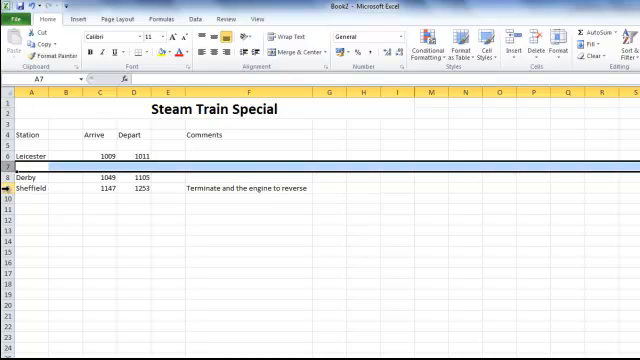
click(45, 188)
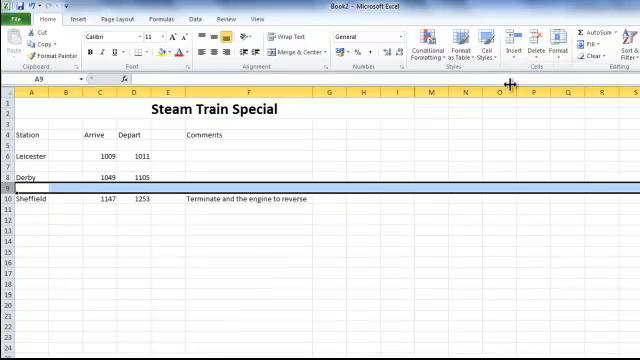
mouse_move(267, 158)
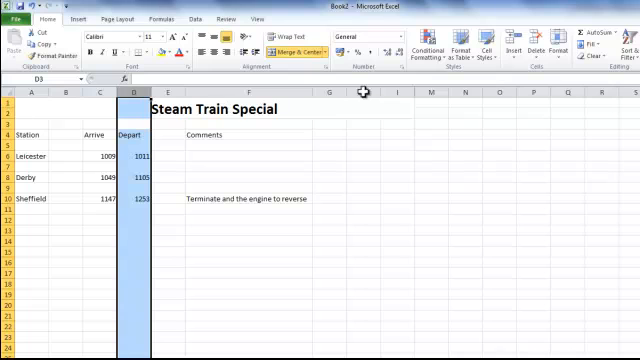
Step: Open the Insert dropdown in the Cells group with the Depart column selected
click(515, 47)
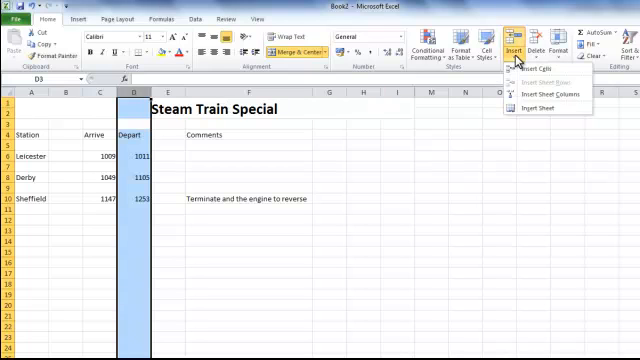